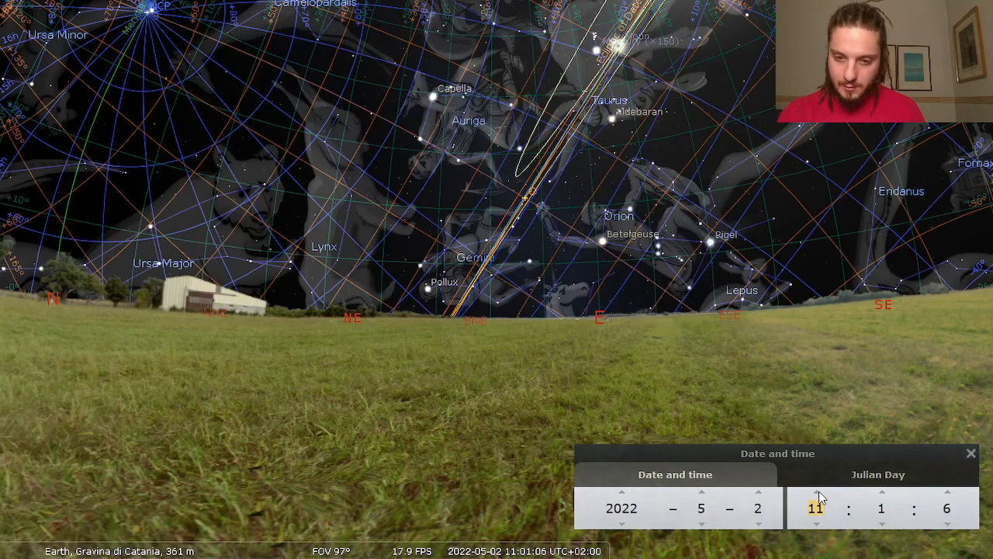
- Advance the hour field from late morning 2 May toward 01:42 on 3 May 2022
click(880, 494)
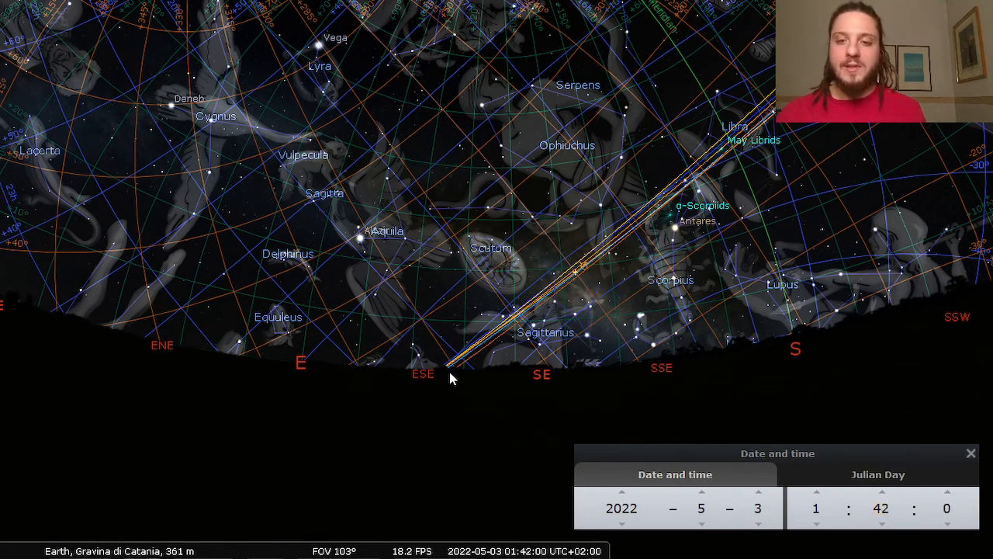
- Step the hour field in the Date and time dialog, moving the clock to 18:31 on 3 May
click(880, 522)
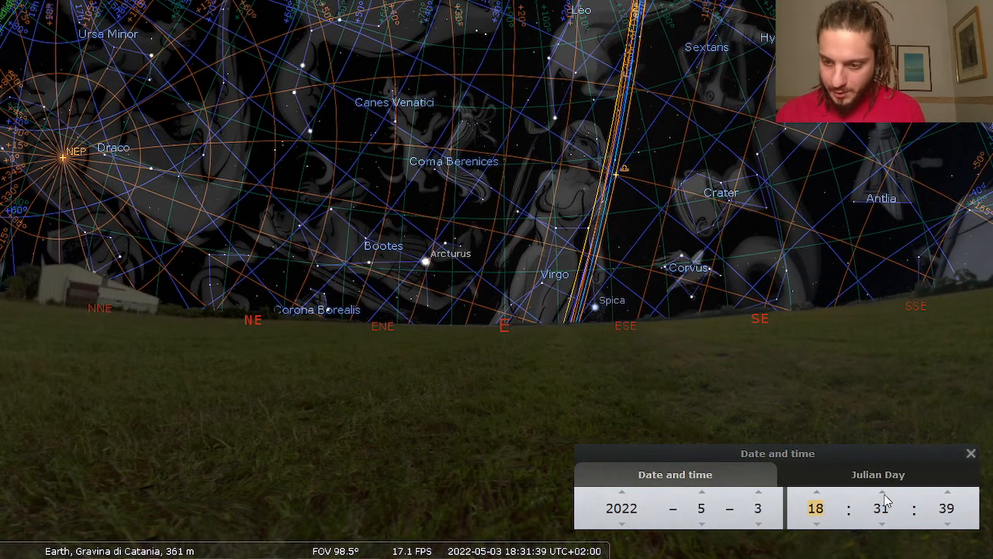
- Step the minutes field up from 31 to 43, reaching 18:43 on 3 May 2022
click(881, 492)
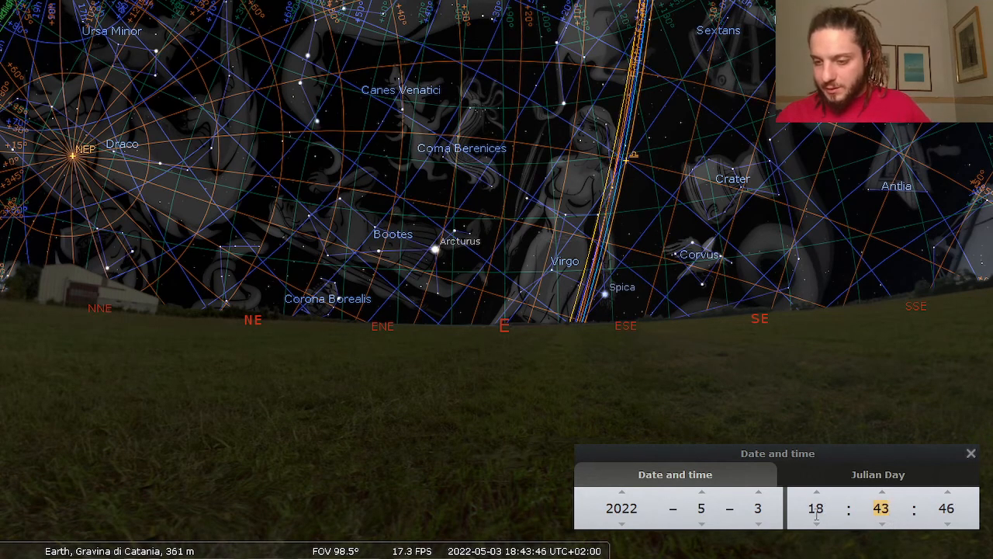